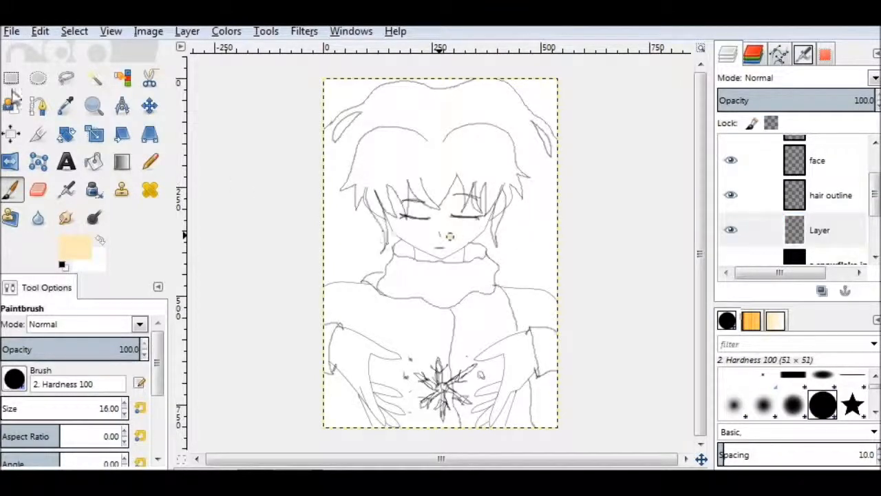
- Bucket-fill the two finger shapes beside the snowflake with light orange ffcf6f
left_click(39, 31)
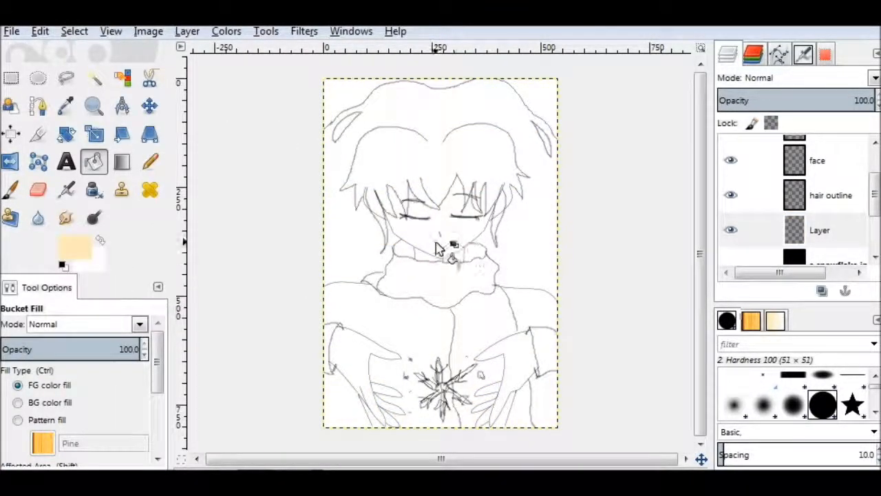
left_click(820, 230)
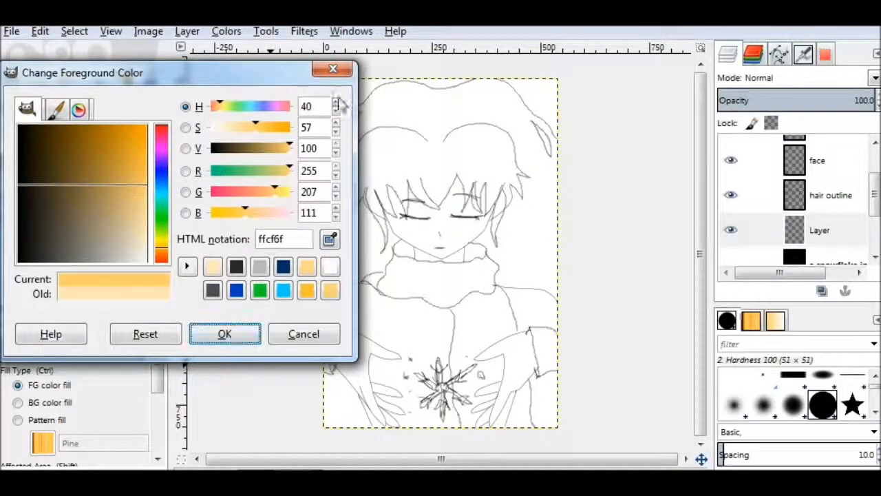
left_click(225, 333)
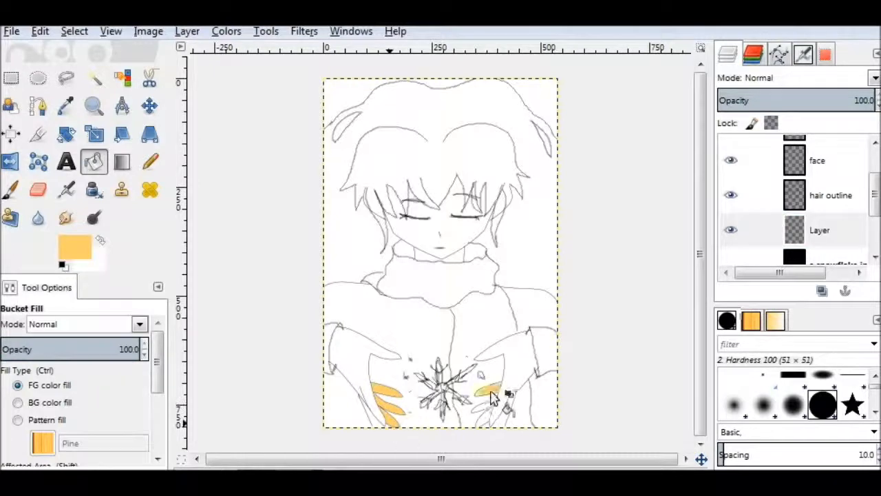
left_click(493, 395)
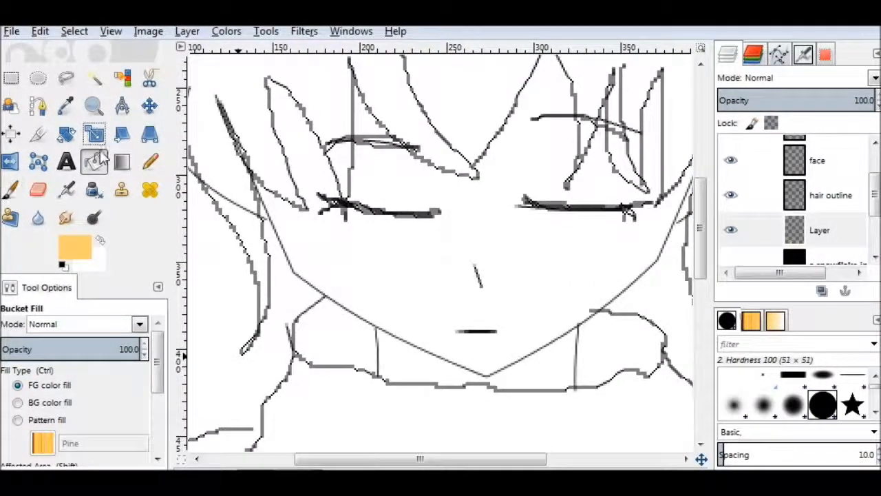
- Keeping the light orange colour, paint orange strokes along the hair strands over the face
left_click(74, 247)
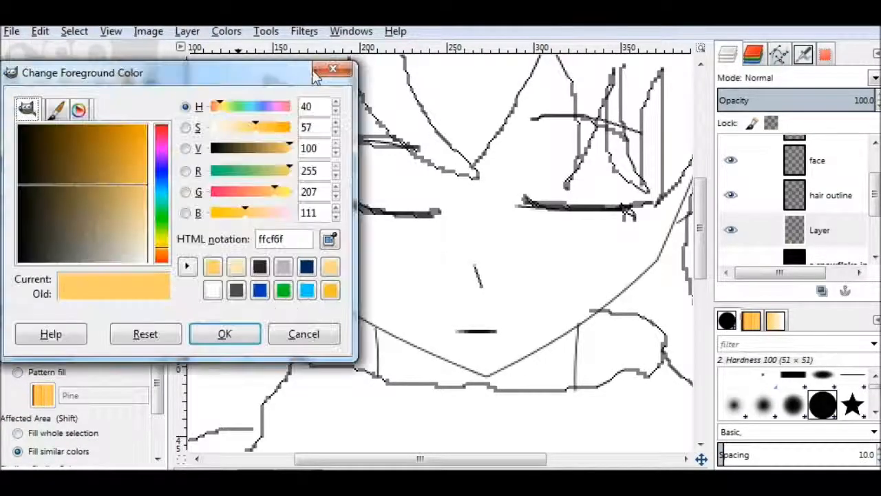
left_click(225, 334)
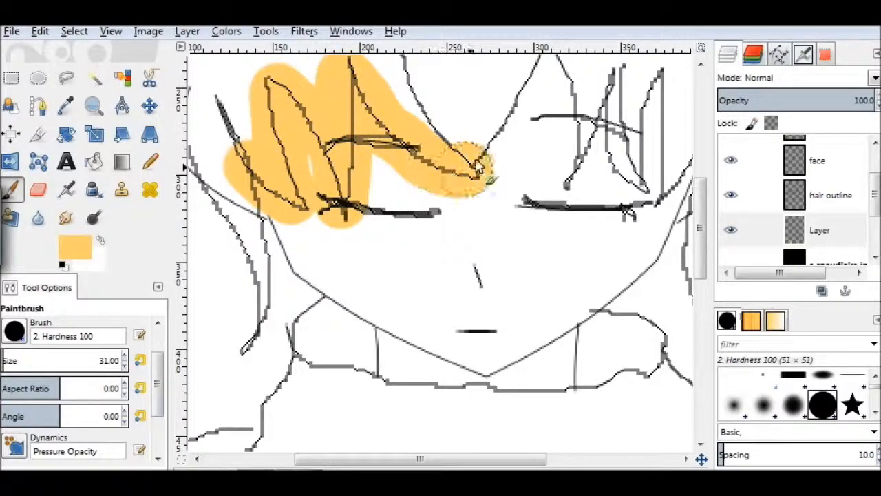
scroll("down", 3)
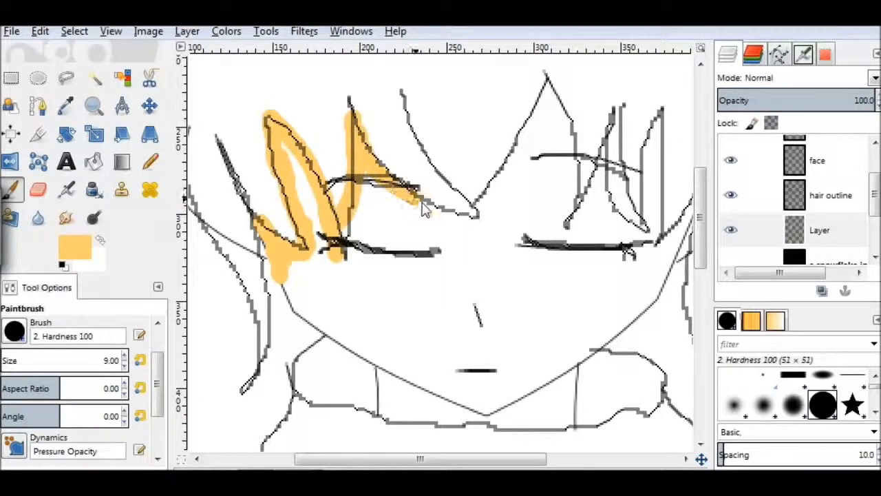
left_click_drag(424, 207, 572, 141)
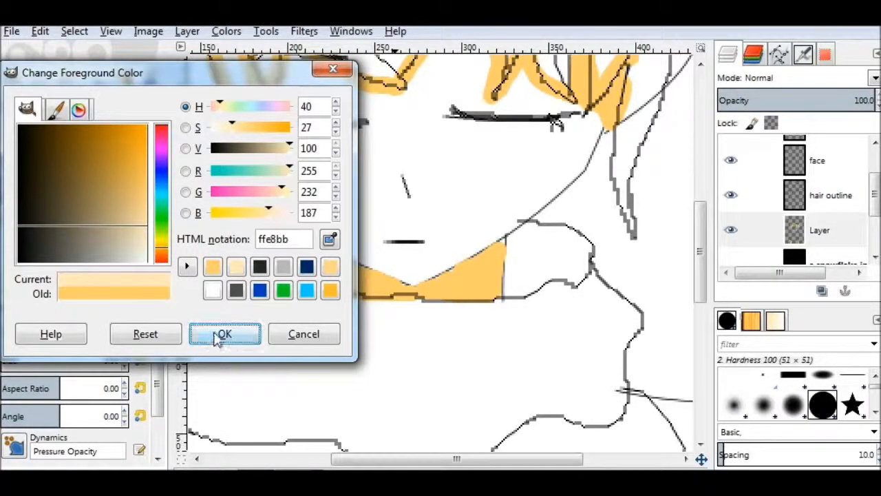
- Confirm pale peach ffe8bb and paint peach skin around the nose, mouth and cheek
left_click(224, 334)
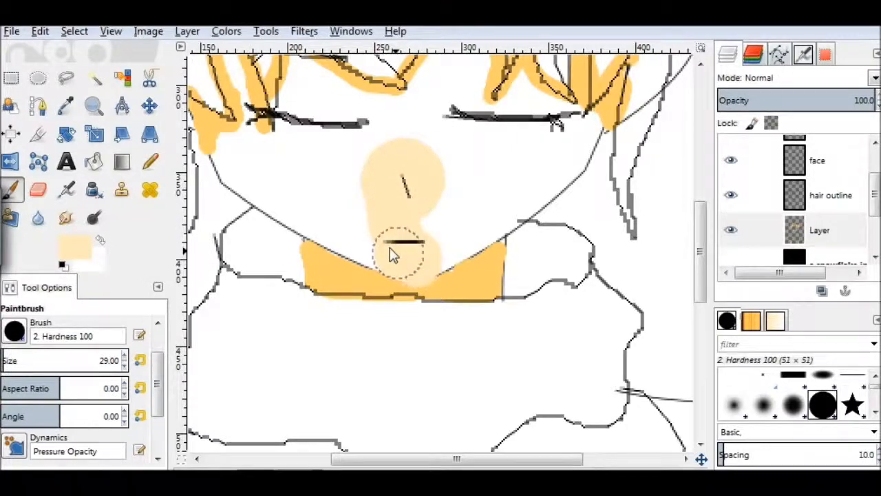
left_click_drag(396, 251, 275, 196)
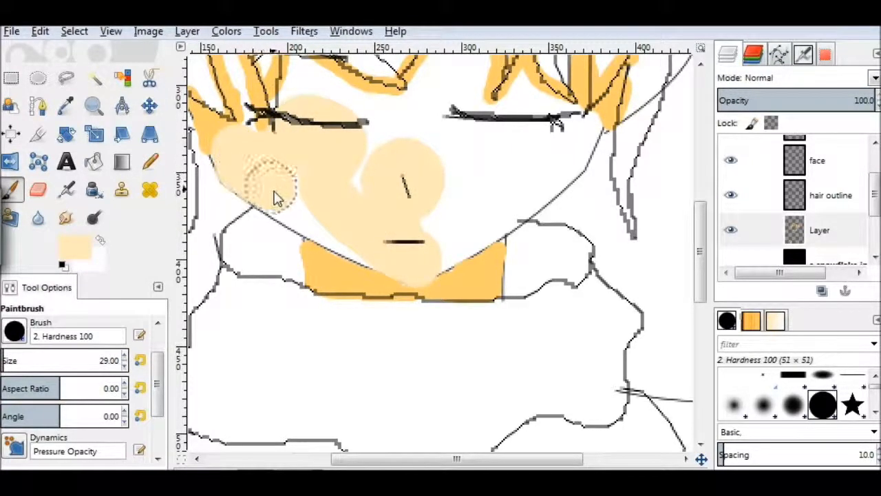
left_click_drag(276, 199, 468, 241)
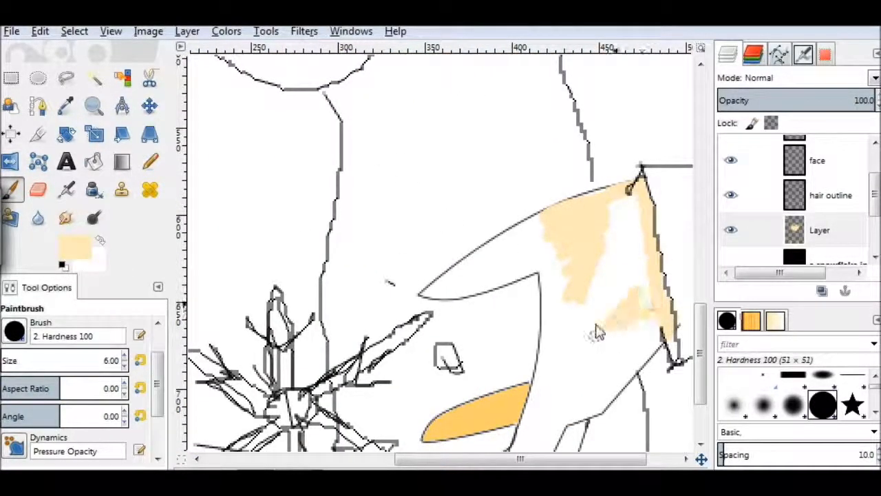
- Paint the large hand beside the snowflake fully peach, covering the upper finger and gaps
left_click_drag(599, 330, 544, 227)
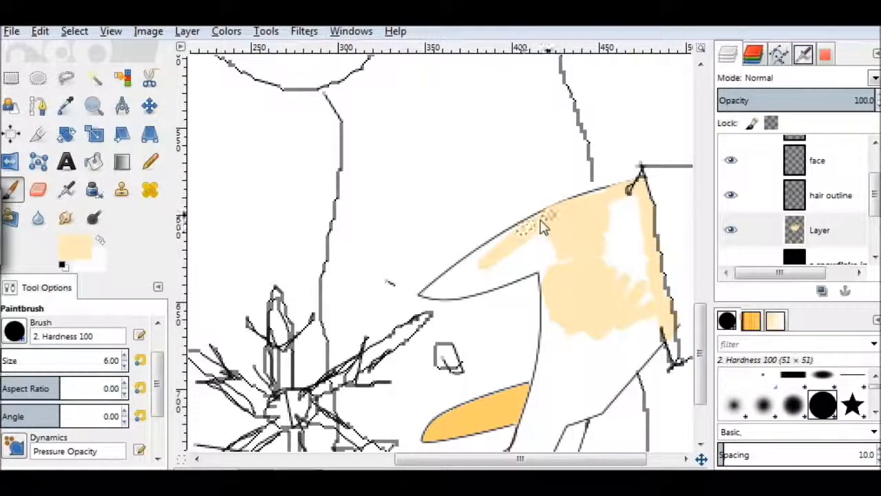
left_click_drag(544, 228, 444, 290)
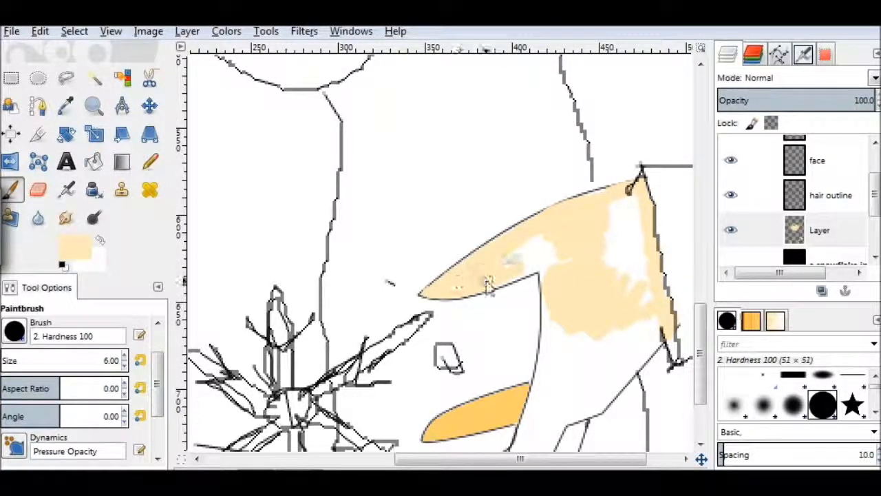
left_click(524, 269)
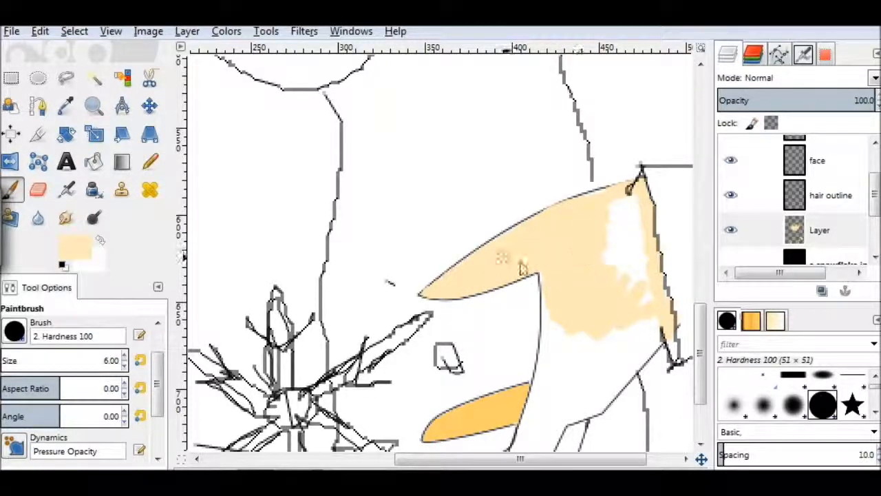
left_click_drag(523, 269, 592, 420)
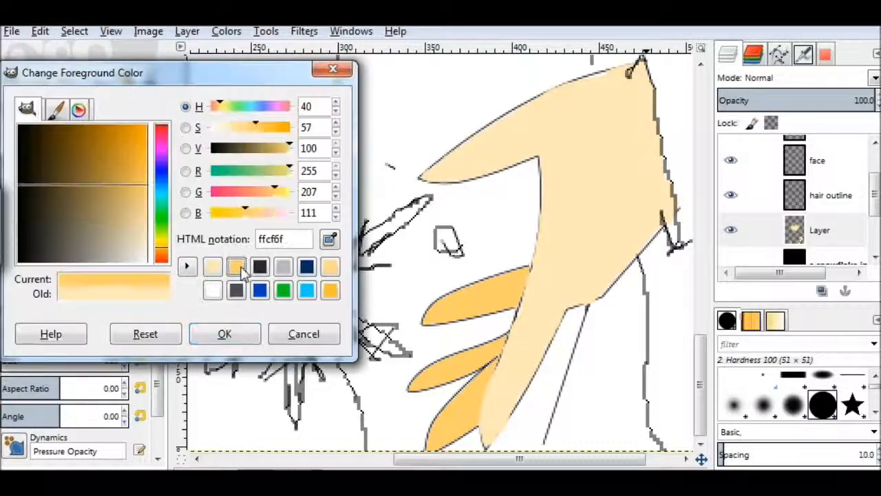
- Reselect orange, paint the other hand's outer edge orange and fill its inside peach
left_click(224, 333)
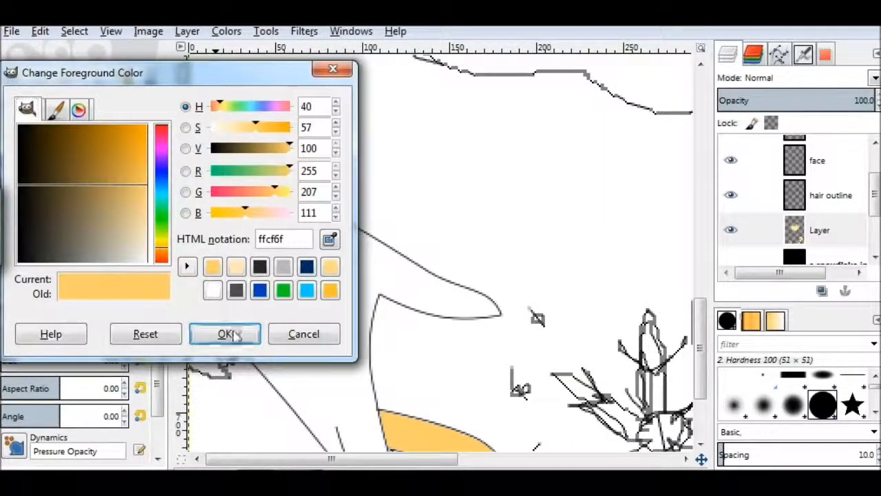
left_click(225, 333)
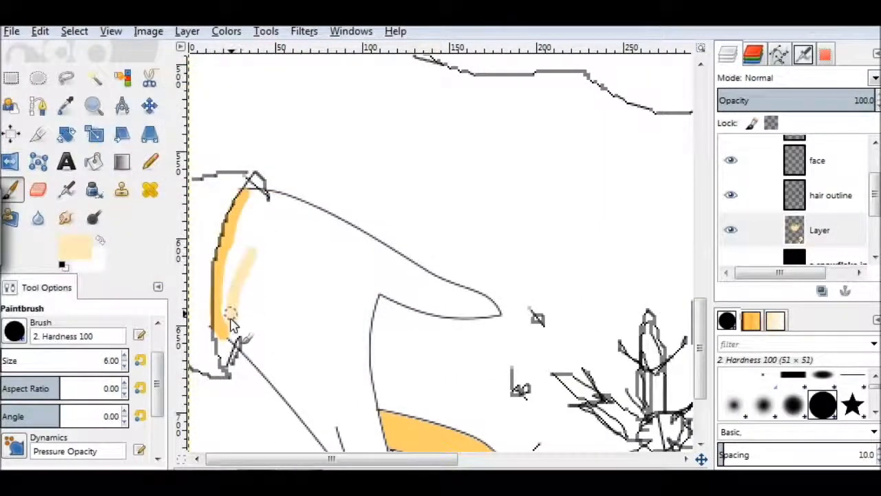
left_click_drag(231, 320, 269, 206)
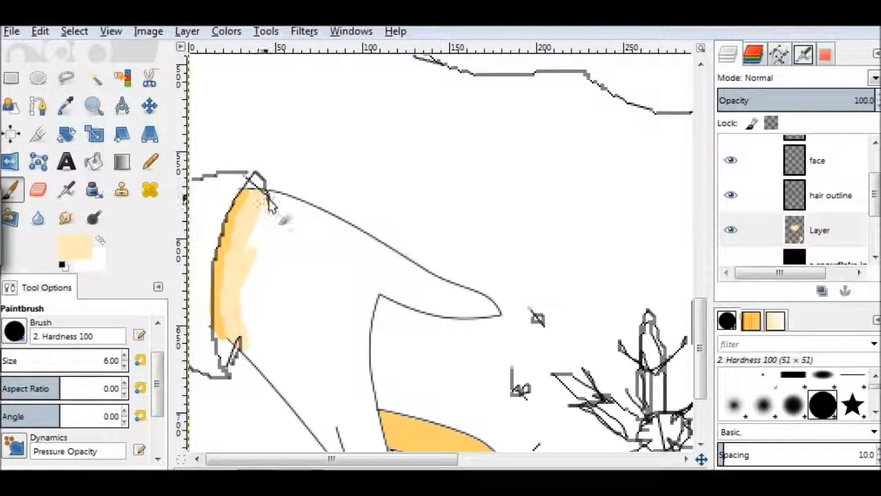
left_click_drag(385, 296, 496, 310)
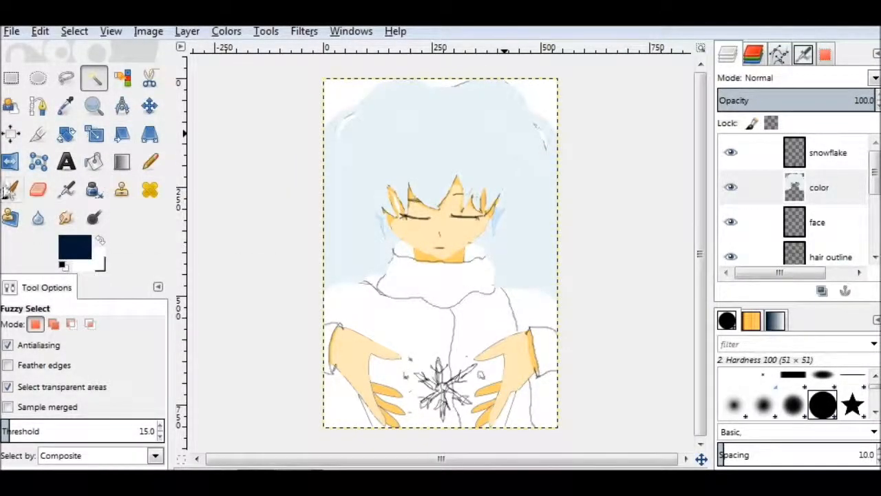
- Draw navy outlines along the scarf's lower edge and down the coat's centre opening
left_click(10, 190)
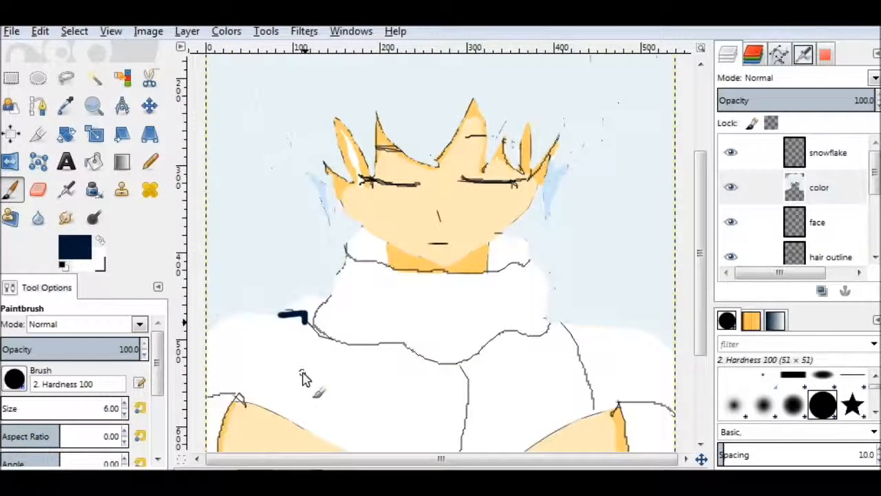
left_click_drag(283, 317, 420, 351)
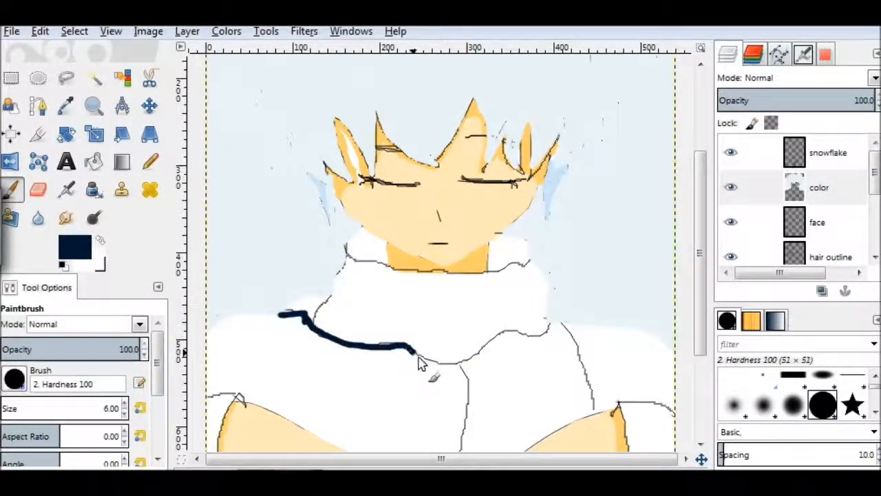
scroll("down", 3)
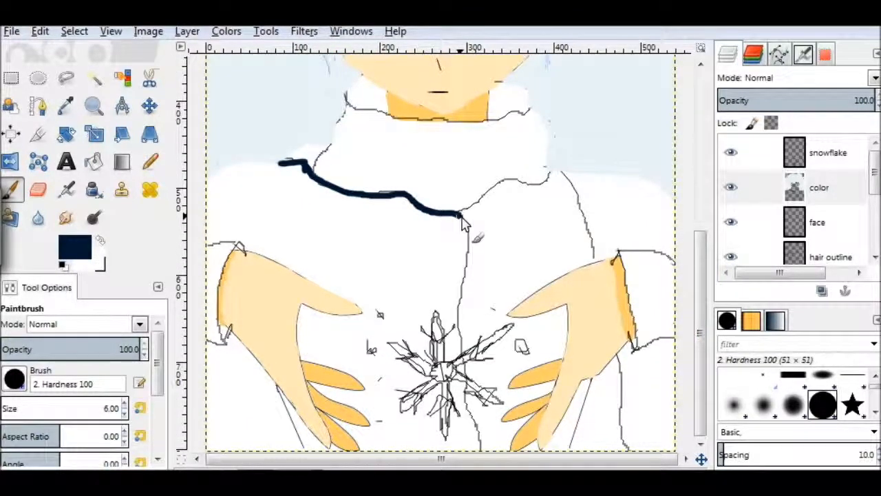
left_click_drag(458, 220, 458, 337)
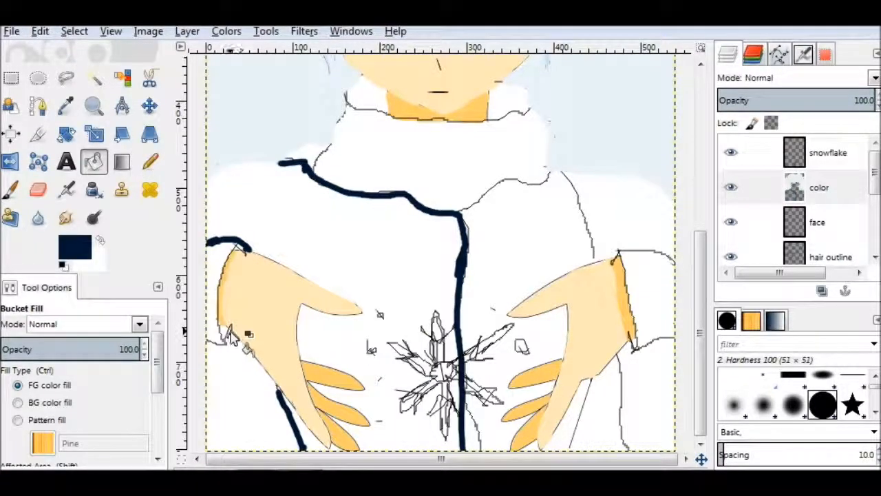
left_click(74, 248)
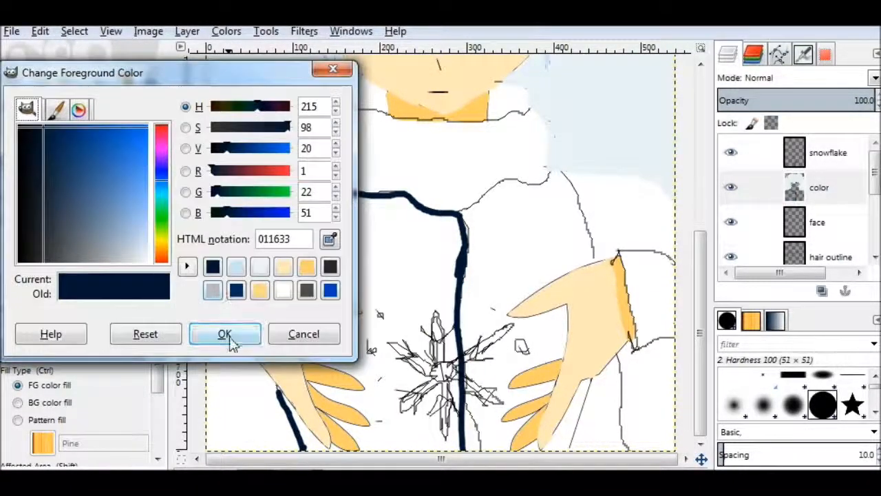
- Keep navy and paint the coat's left shoulder thickly, extending toward the left hand
left_click(224, 334)
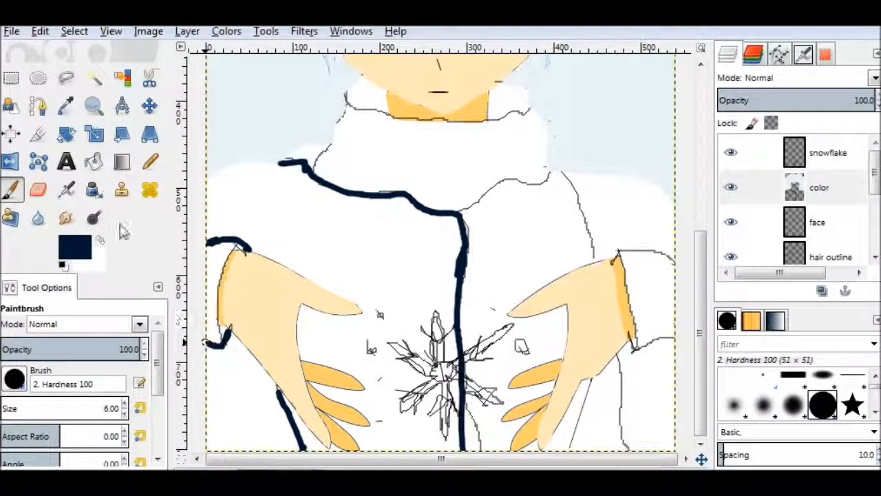
left_click(74, 244)
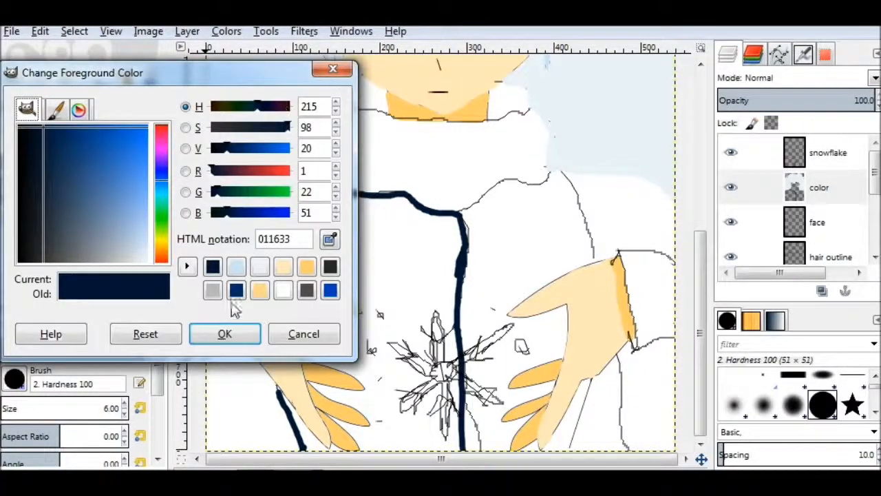
left_click(224, 333)
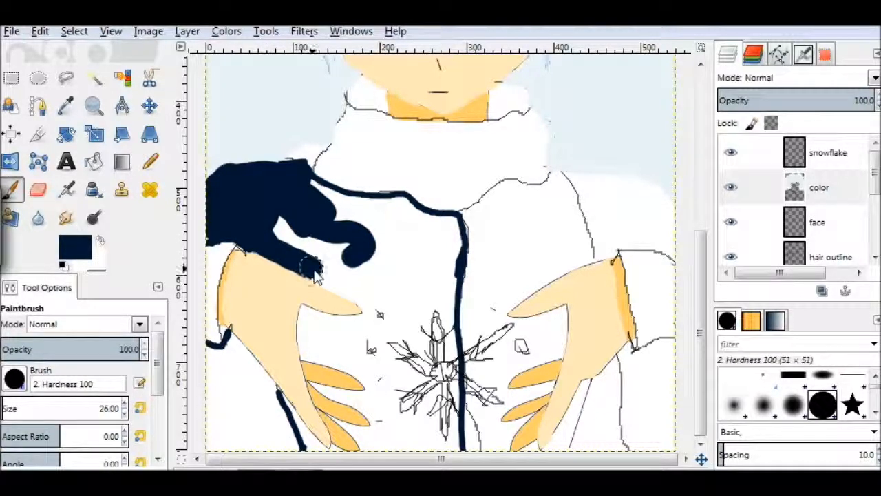
left_click_drag(314, 265, 371, 314)
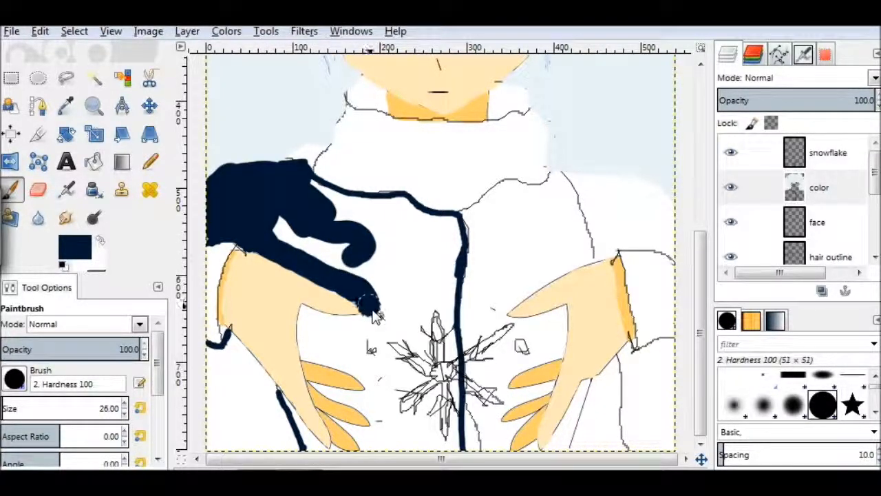
left_click_drag(365, 303, 461, 399)
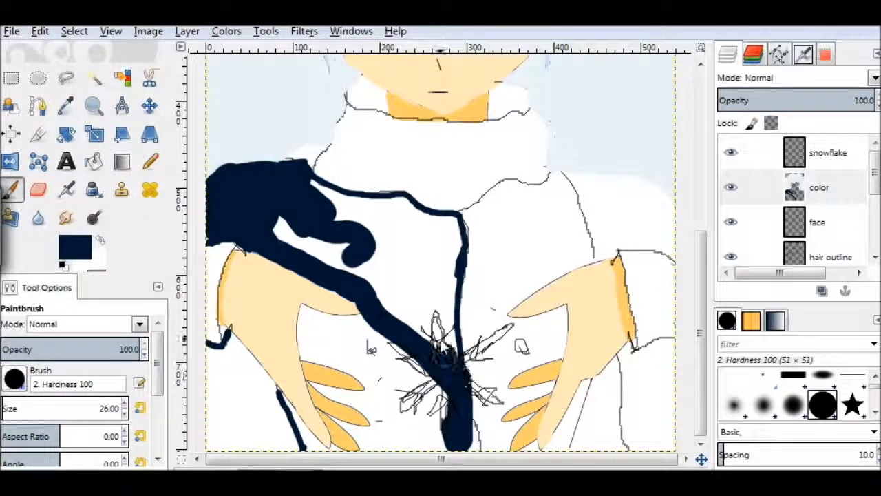
- Paint the chest centre, lower chest and coat area below the left hand navy
left_click(440, 338)
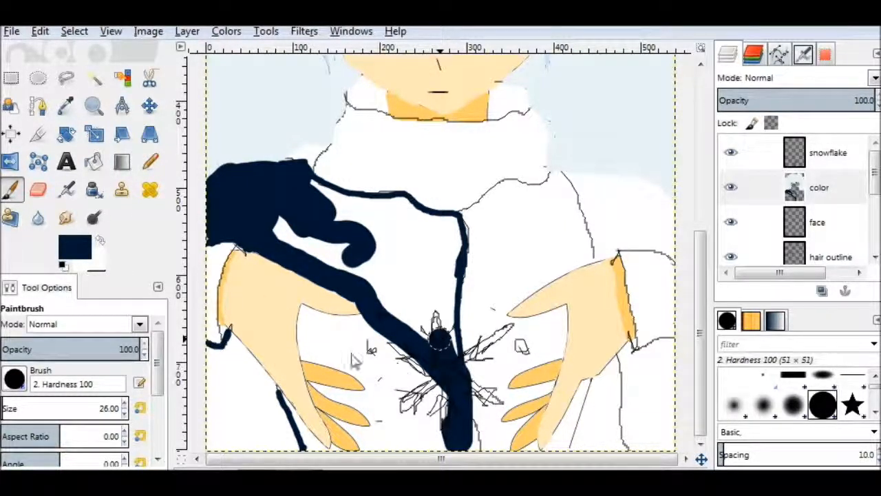
left_click_drag(441, 338, 403, 434)
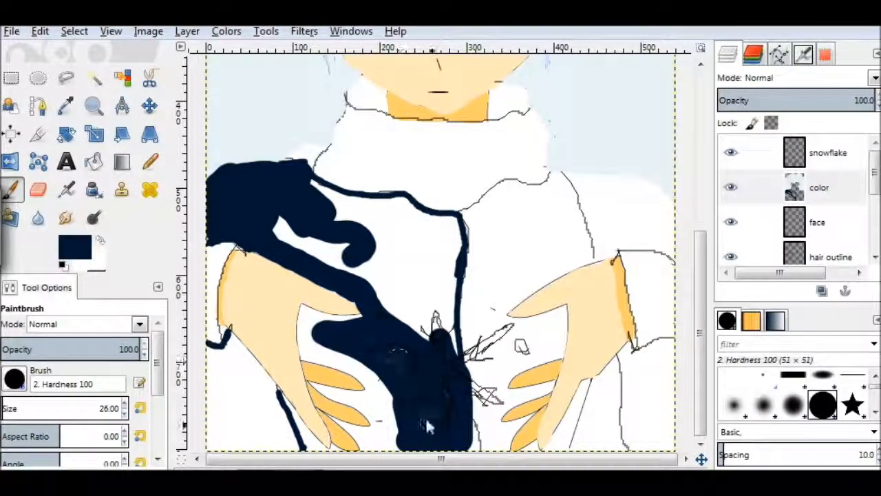
left_click(310, 331)
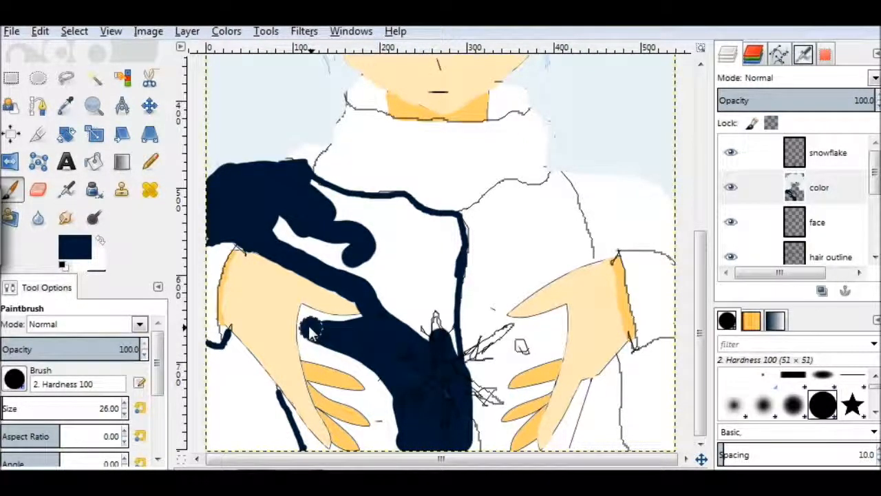
left_click_drag(310, 331, 379, 399)
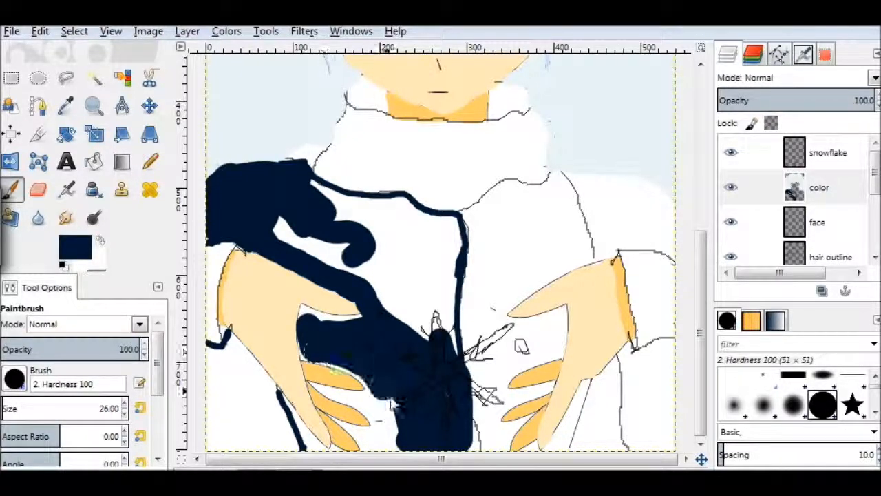
left_click(74, 250)
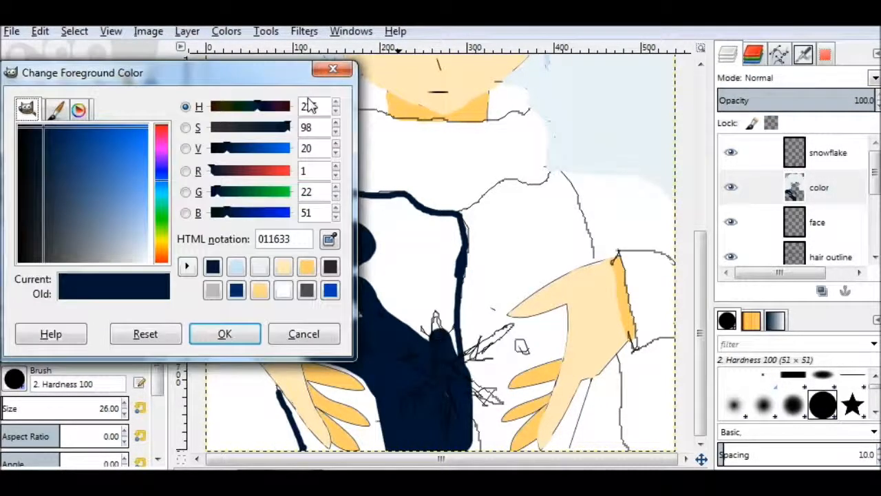
- Fill the remaining coat gaps and the spaces between the left hand's fingers with navy
left_click(225, 334)
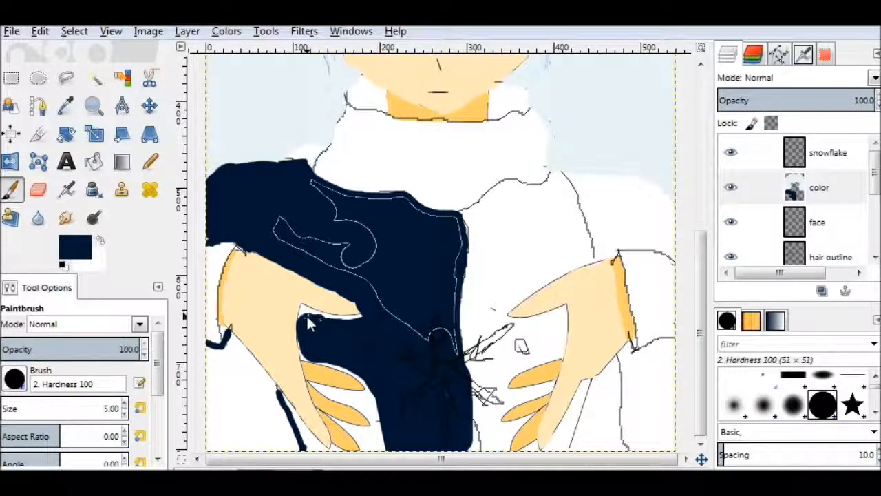
left_click(303, 321)
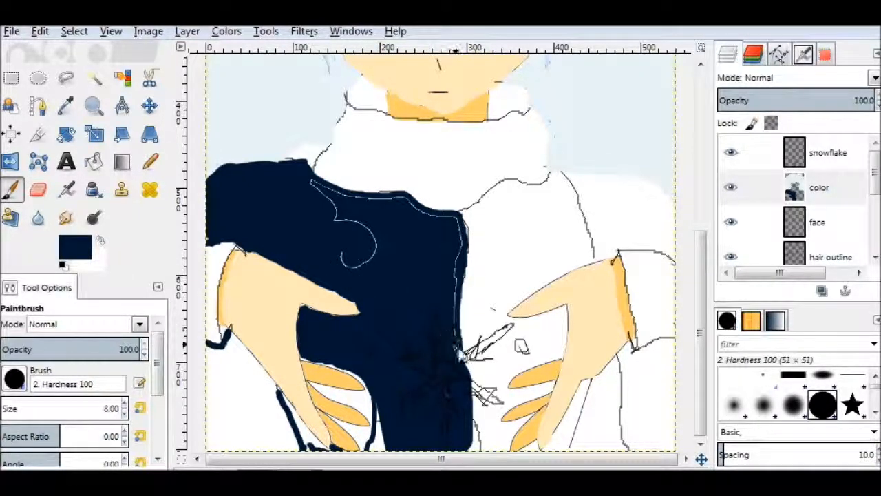
left_click_drag(454, 241, 461, 359)
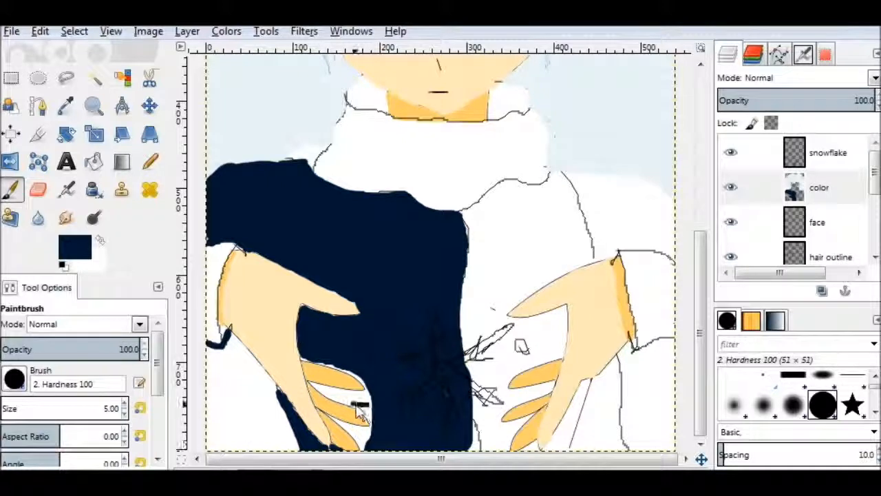
left_click_drag(365, 406, 317, 368)
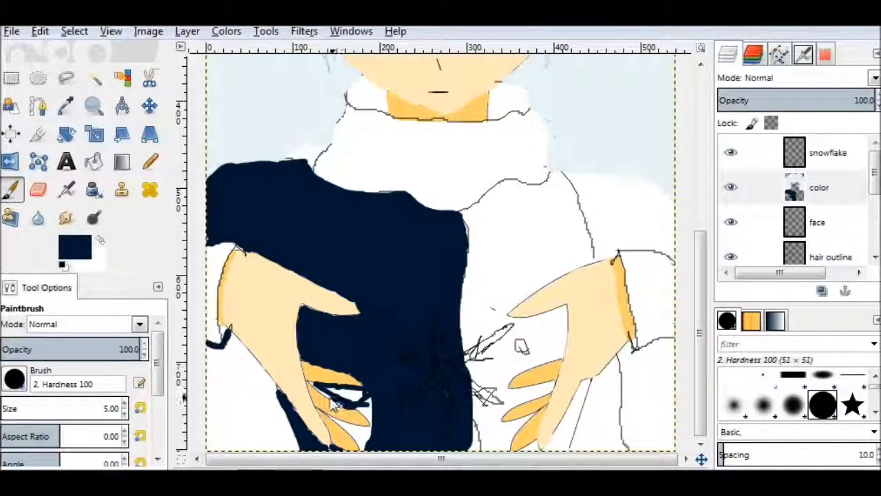
left_click(337, 400)
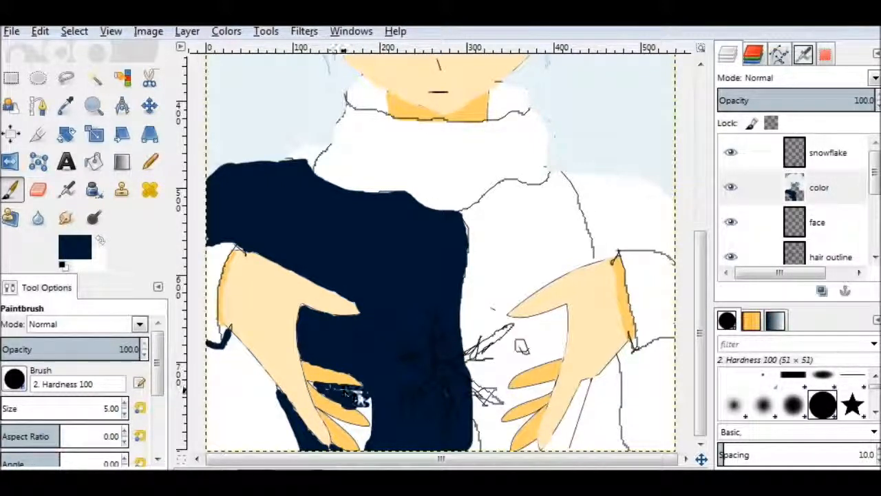